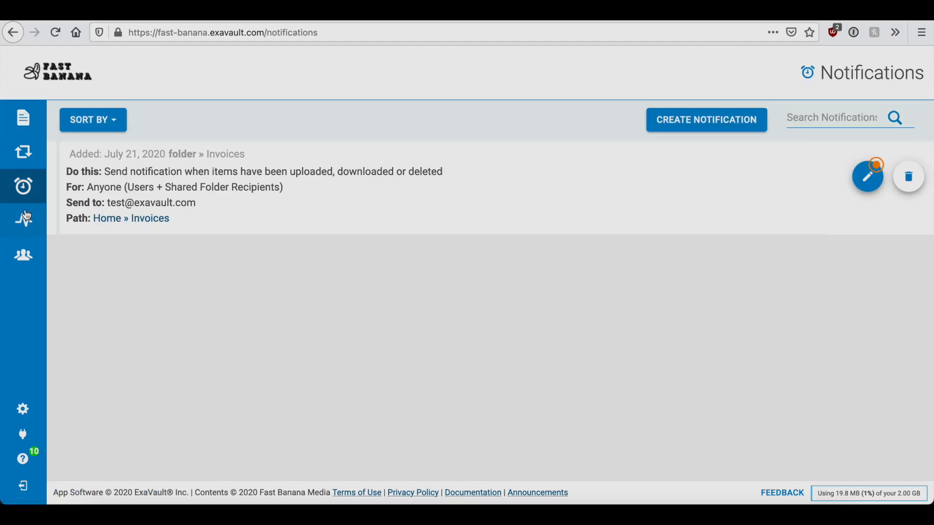
- Open the Activity » Session Logs page from the left sidebar
left_click(23, 222)
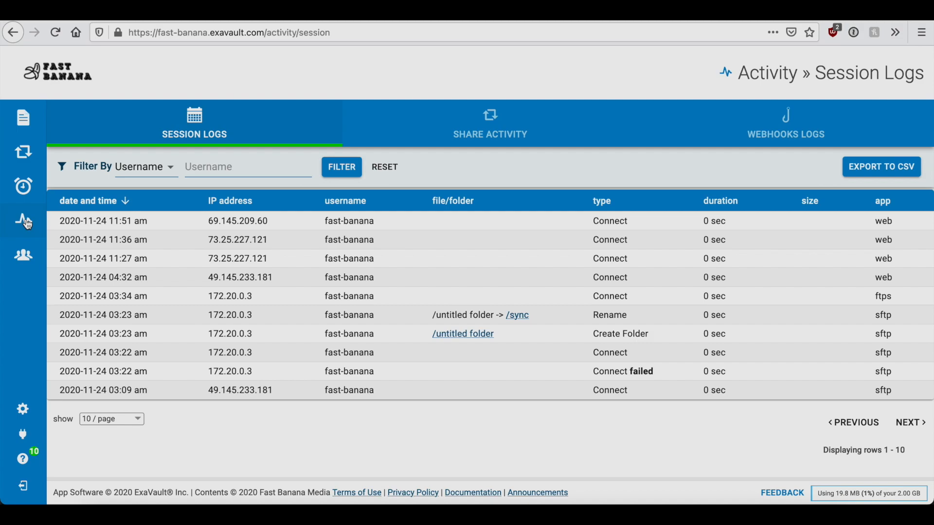